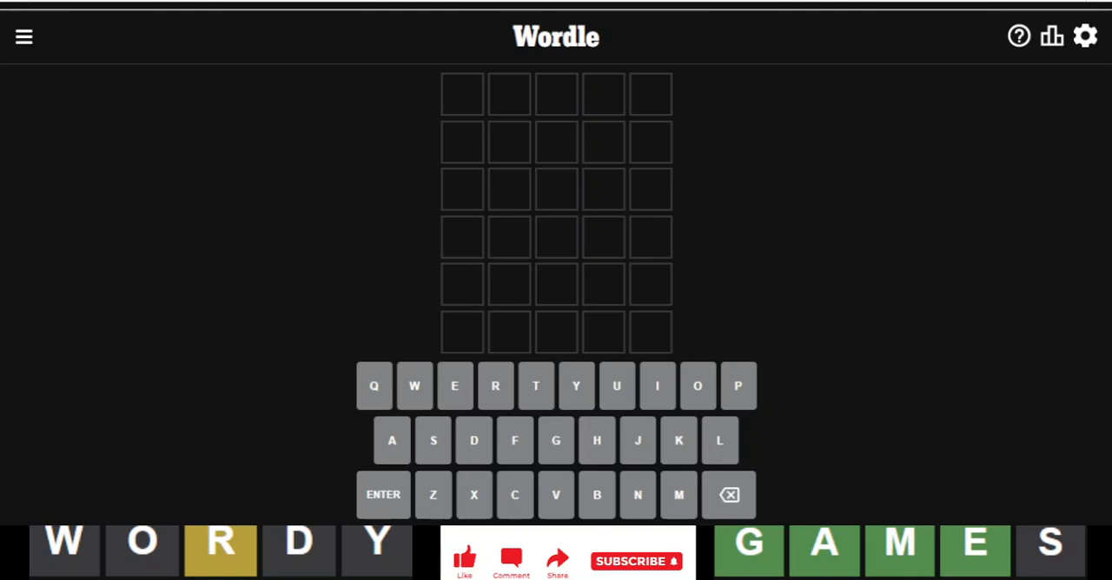
{"action": "mouse_move", "coordinate": [716, 171]}
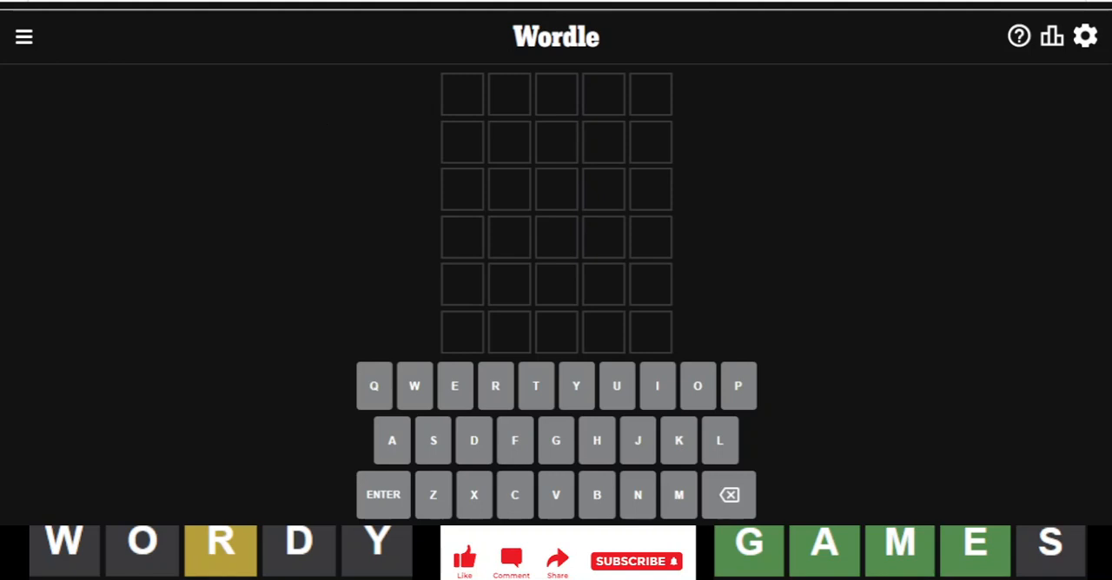
{"action": "mouse_move", "coordinate": [288, 173]}
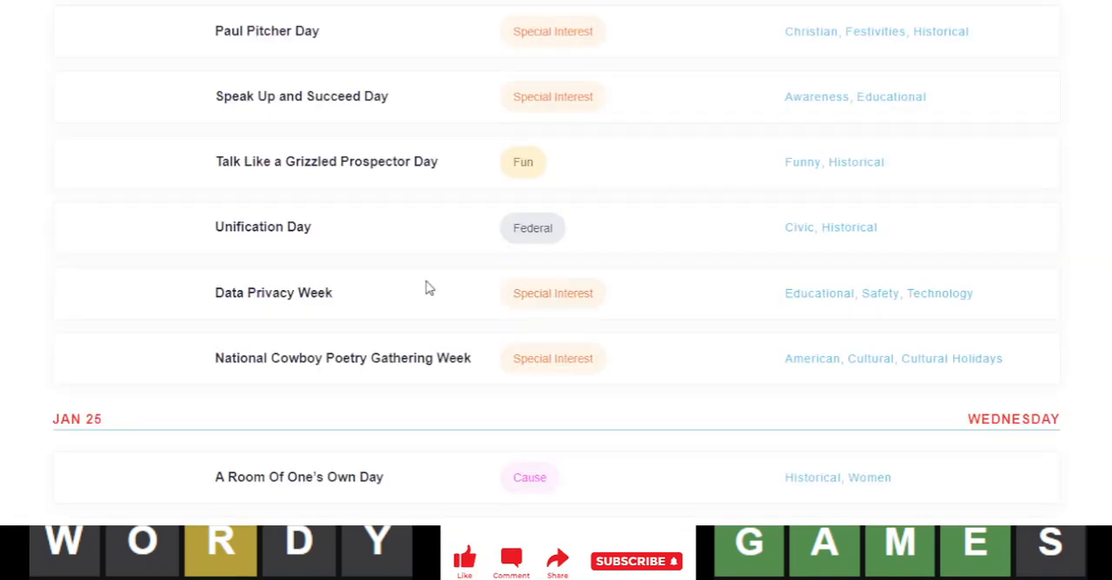
Scroll the page and dismiss the account sign-up pop-up
{"action": "scroll", "scroll_direction": "down", "scroll_amount": 3}
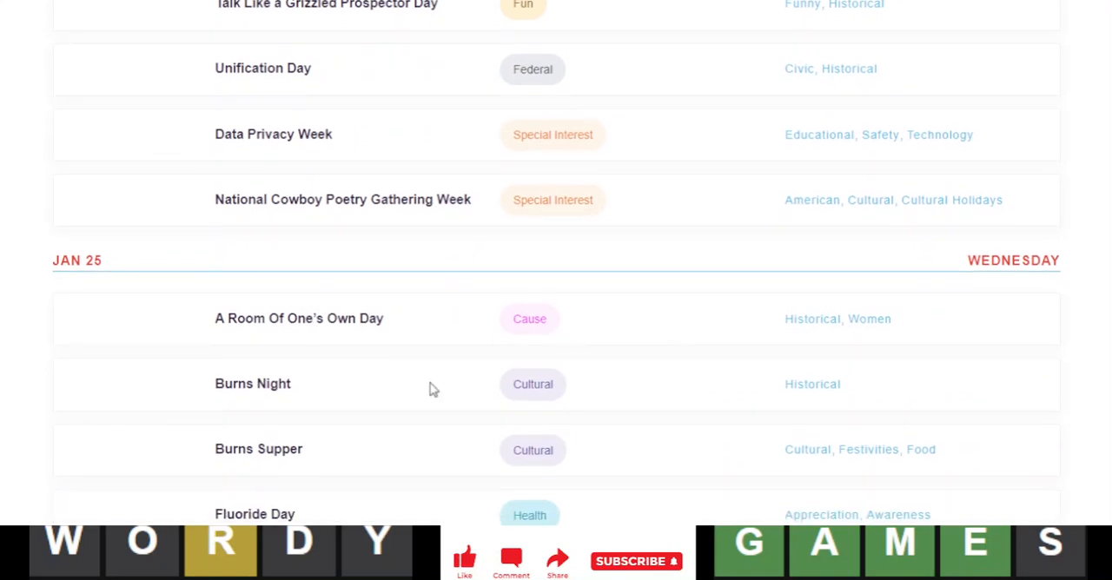
{"action": "scroll", "scroll_direction": "down", "scroll_amount": 3}
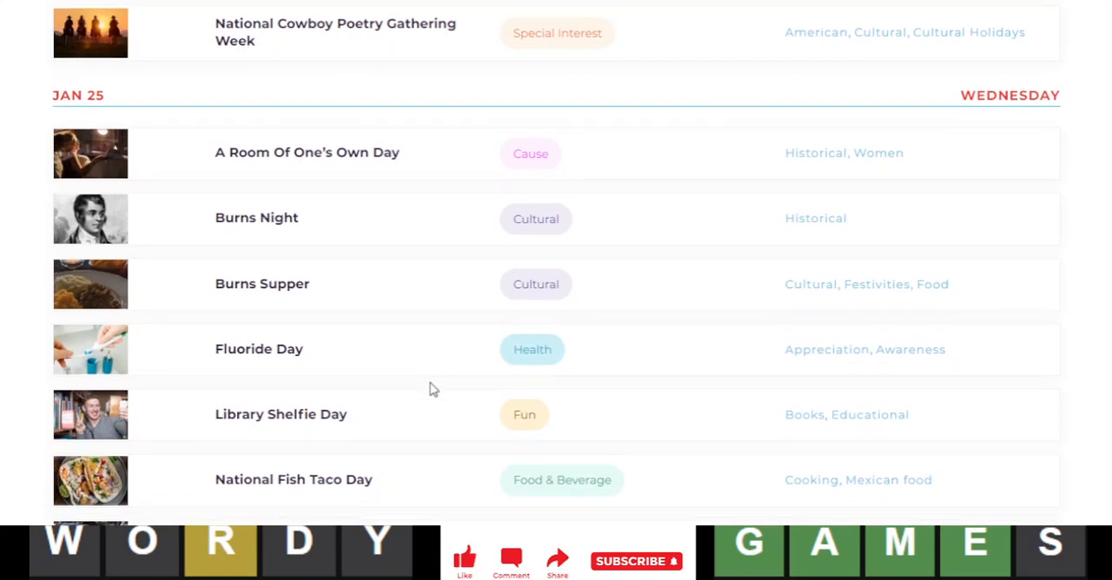
{"action": "scroll", "scroll_direction": "down", "scroll_amount": 3}
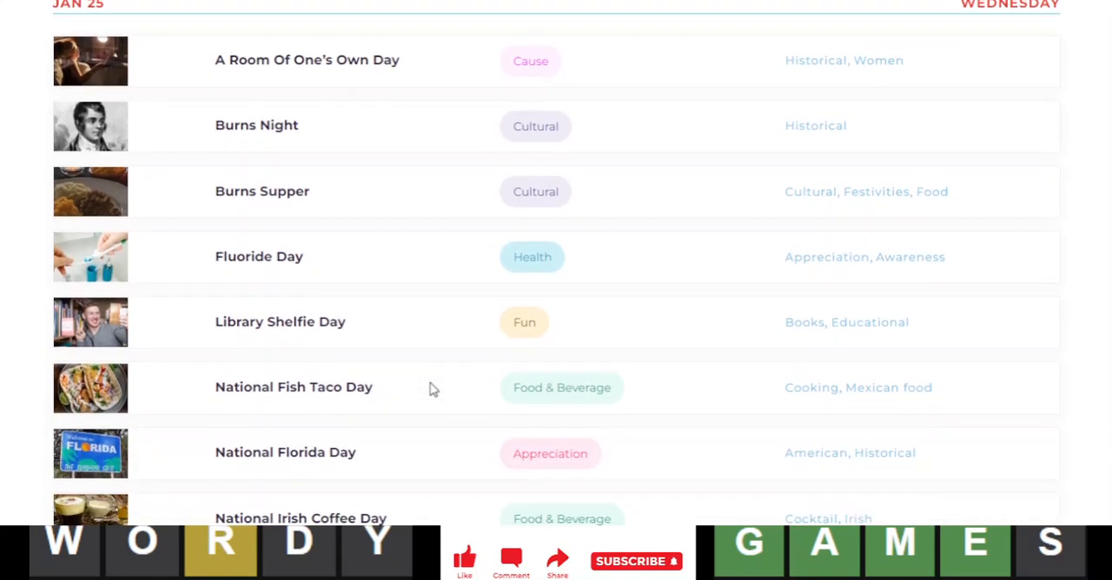
{"action": "scroll", "scroll_direction": "up", "scroll_amount": 3}
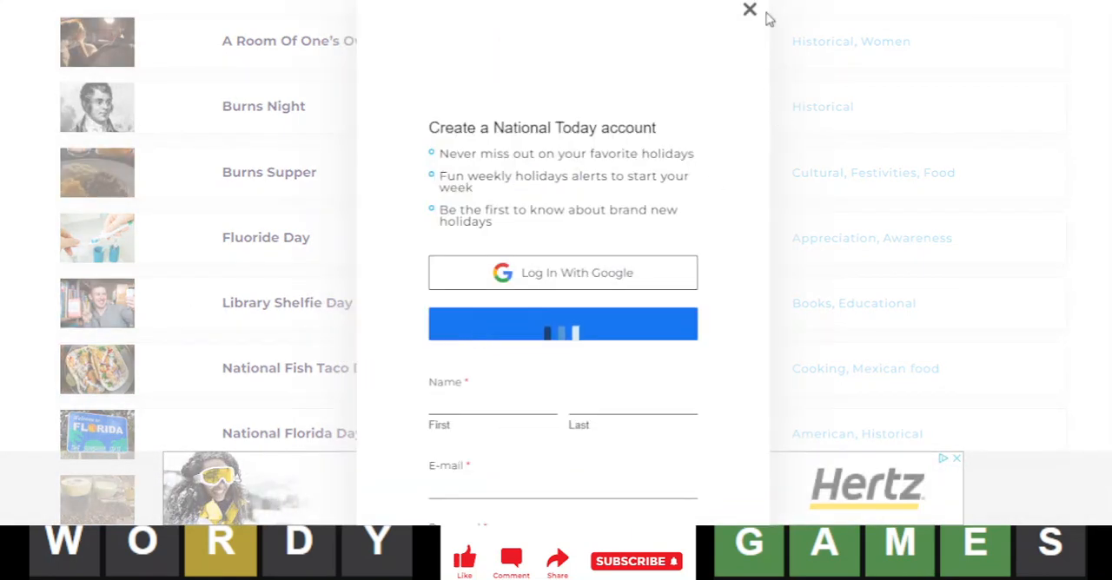
{"action": "left_click", "coordinate": [749, 9]}
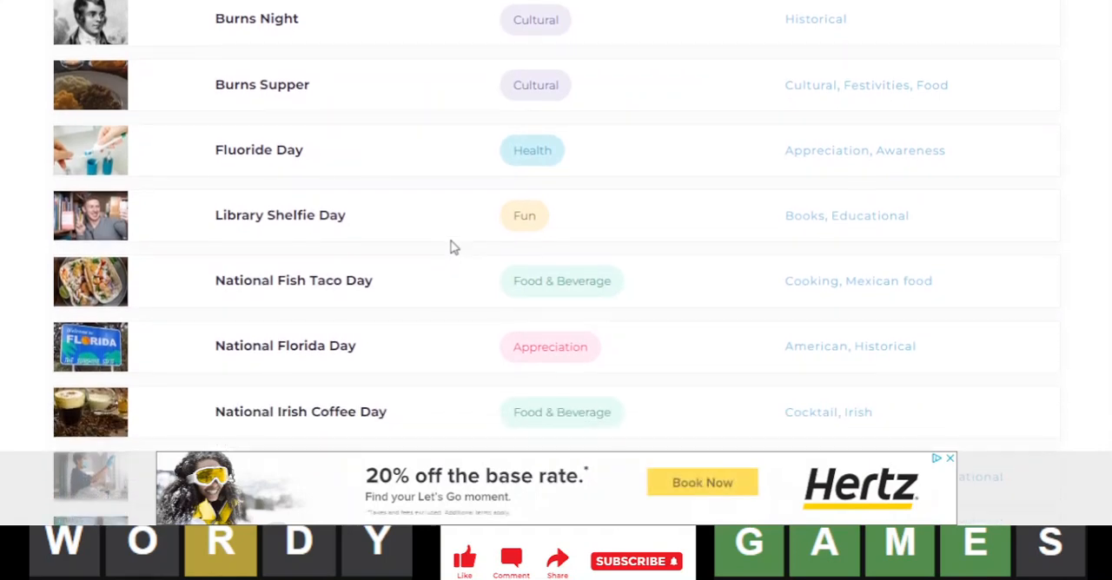
Scroll further down and dismiss the car rental advertisement
{"action": "scroll", "scroll_direction": "down", "scroll_amount": 3}
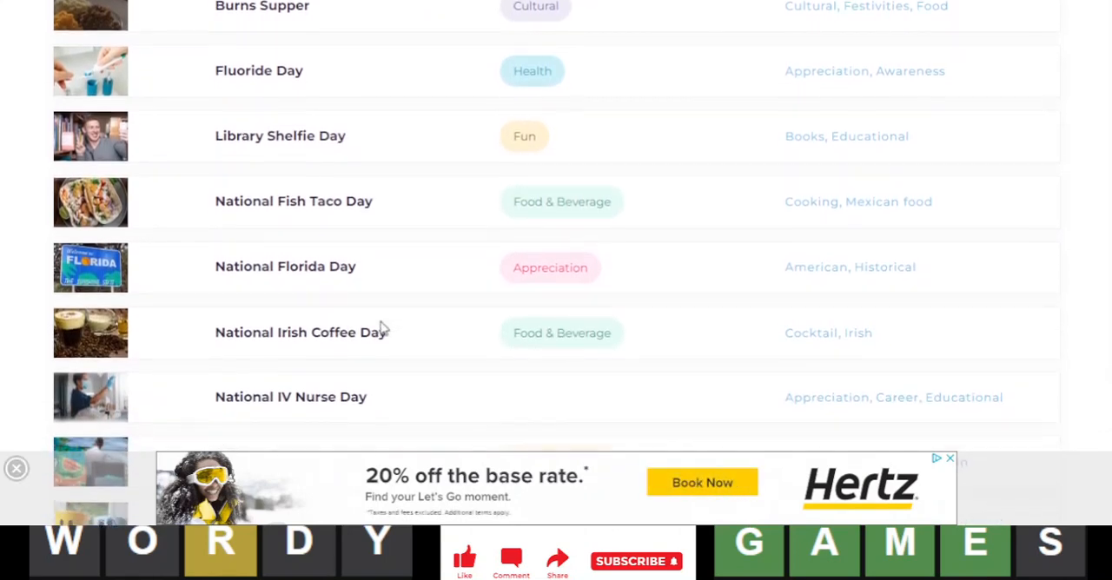
{"action": "scroll", "scroll_direction": "down", "scroll_amount": 3}
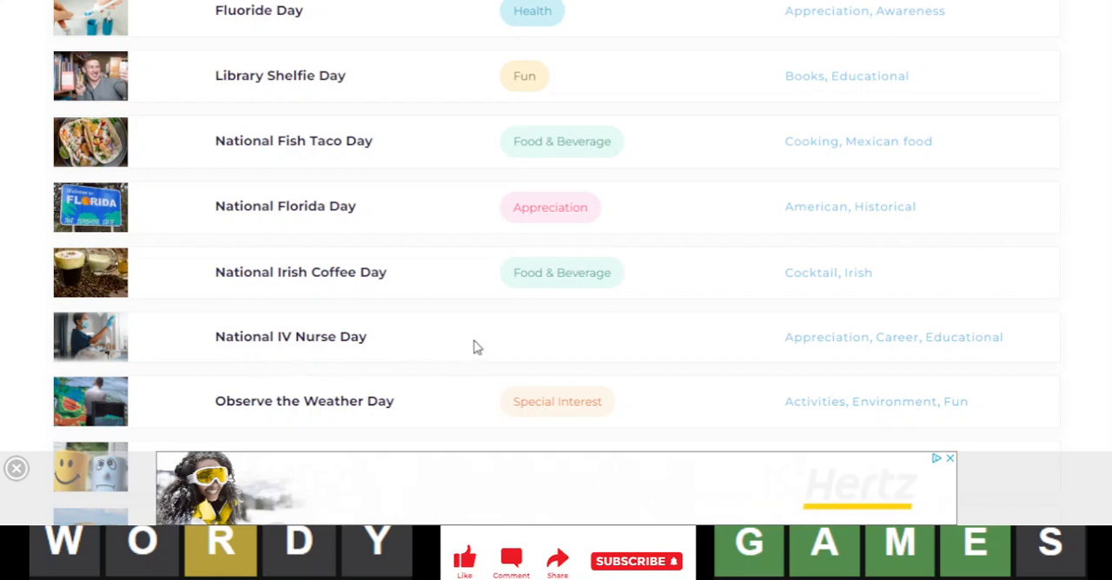
{"action": "scroll", "scroll_direction": "down", "scroll_amount": 3}
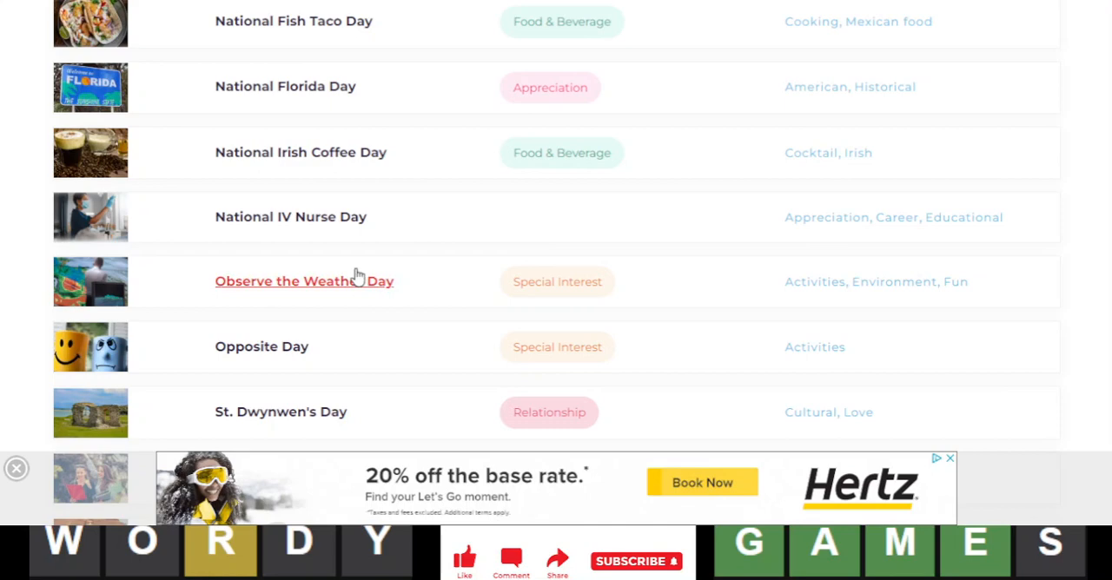
{"action": "mouse_move", "coordinate": [397, 350]}
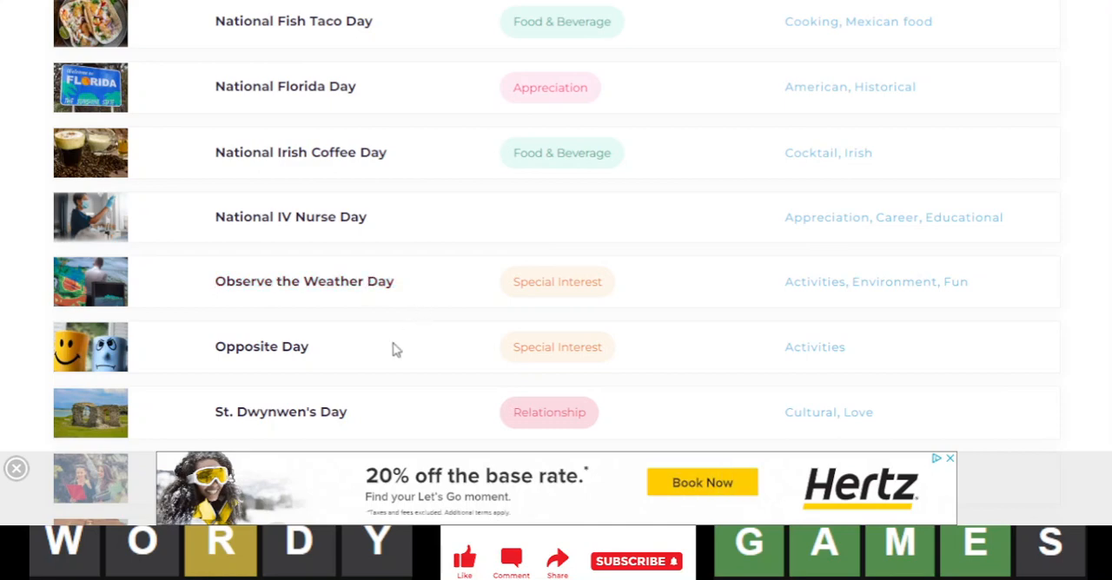
{"action": "scroll", "scroll_direction": "down", "scroll_amount": 3}
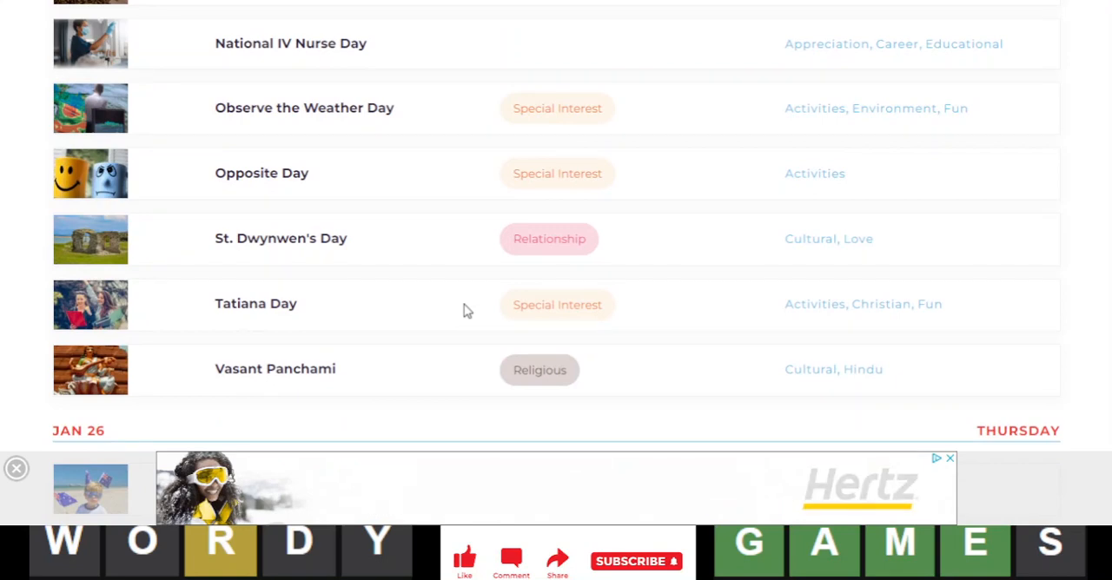
{"action": "scroll", "scroll_direction": "down", "scroll_amount": 3}
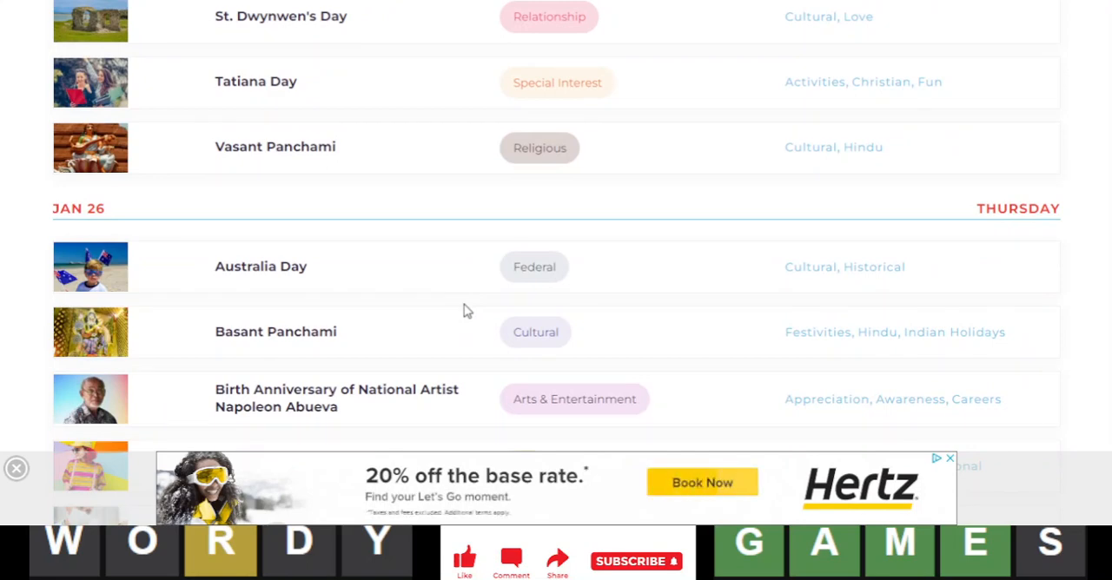
{"action": "left_click", "coordinate": [15, 469]}
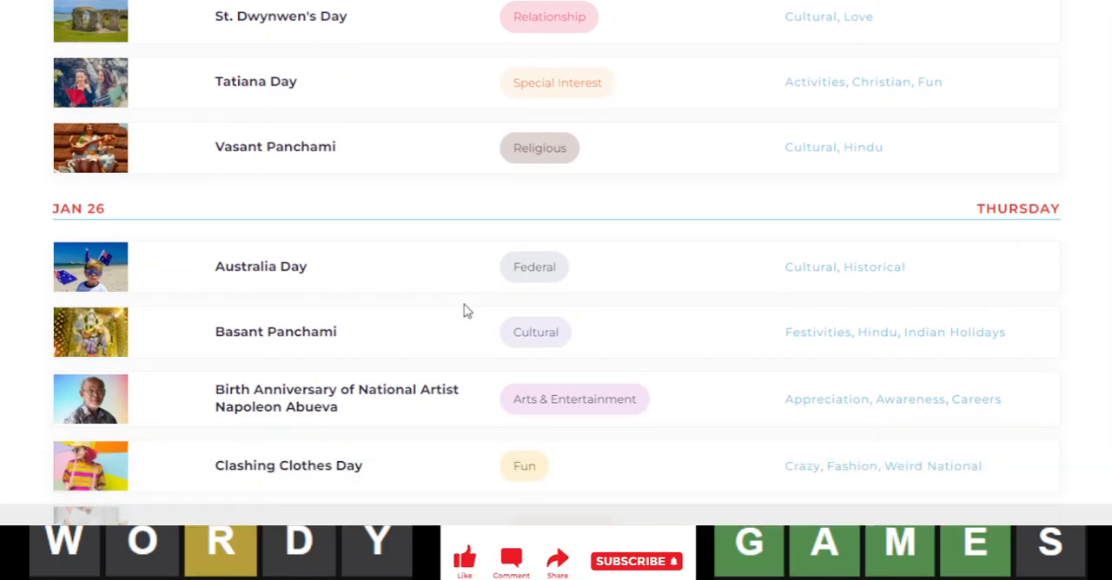
Scroll through the page and return from the new search tab to the previous list
{"action": "scroll", "scroll_direction": "down", "scroll_amount": 3}
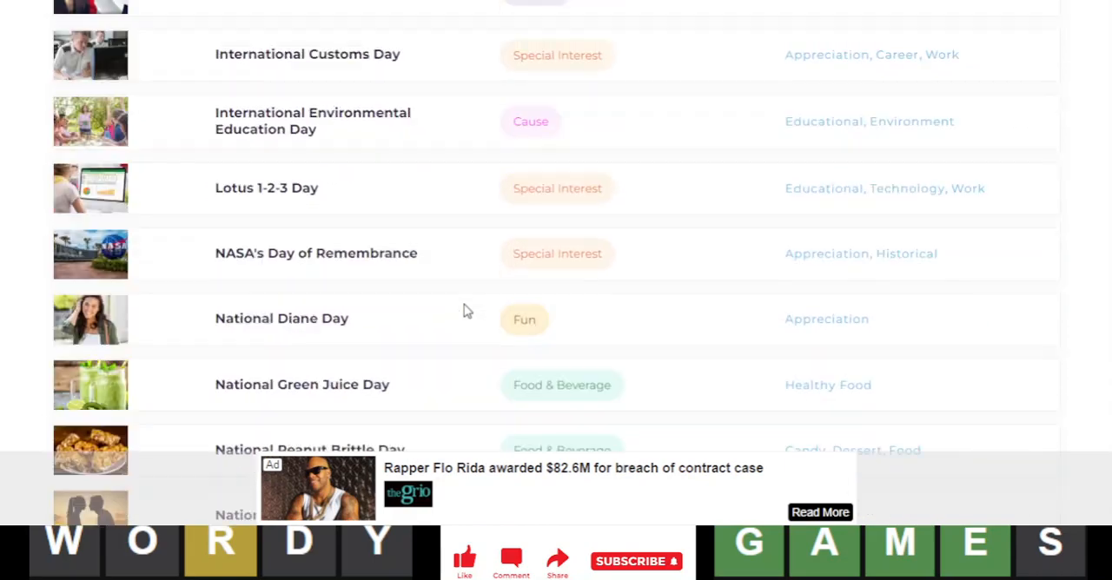
{"action": "scroll", "scroll_direction": "up", "scroll_amount": 3}
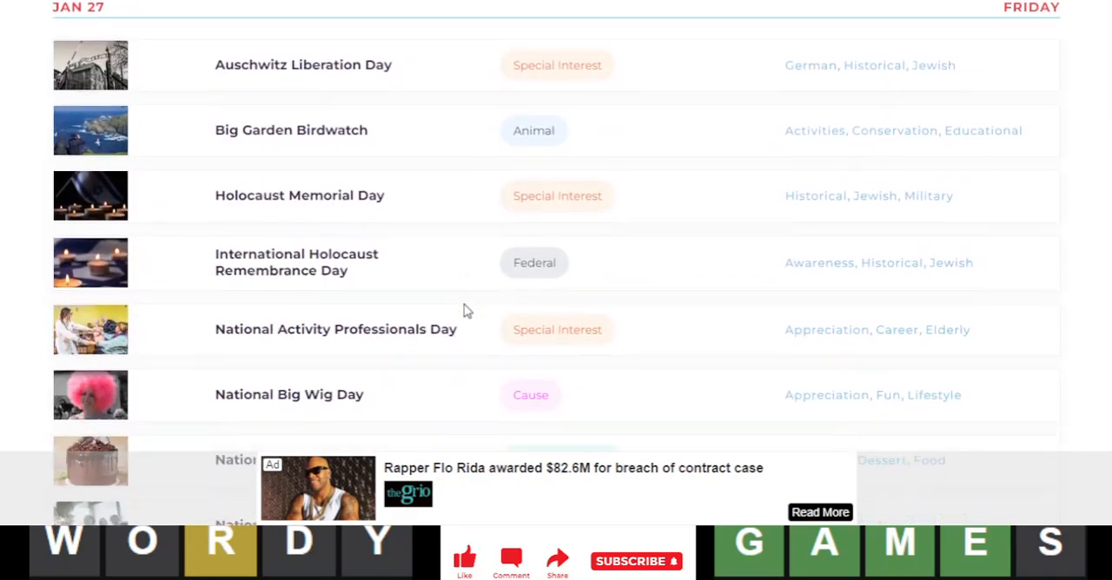
{"action": "scroll", "scroll_direction": "down", "scroll_amount": 3}
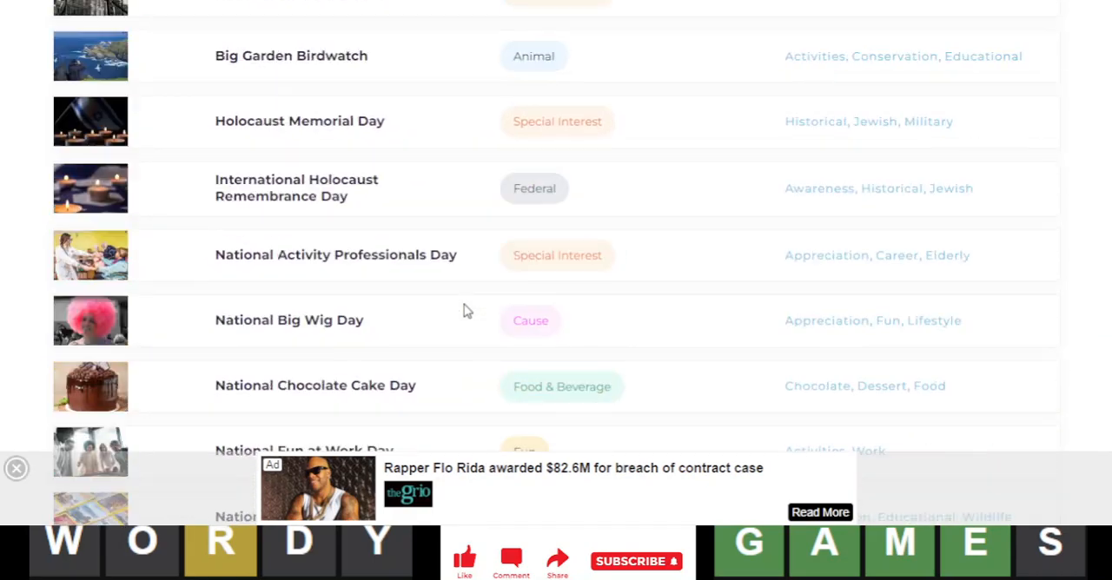
{"action": "scroll", "scroll_direction": "down", "scroll_amount": 3}
{"action": "type", "text": "saraswati"}
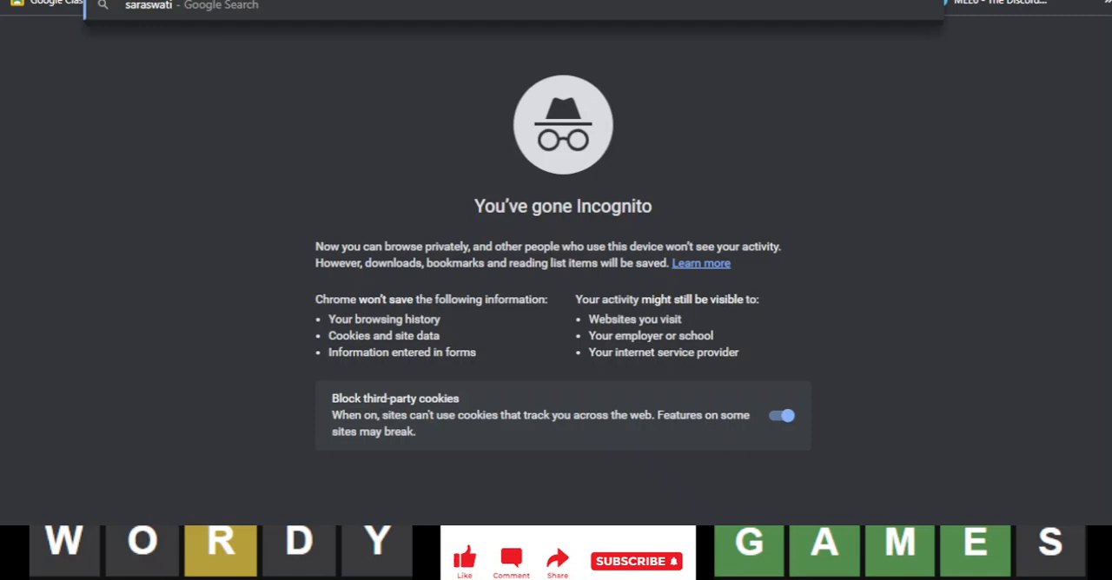
{"action": "key", "text": "Return"}
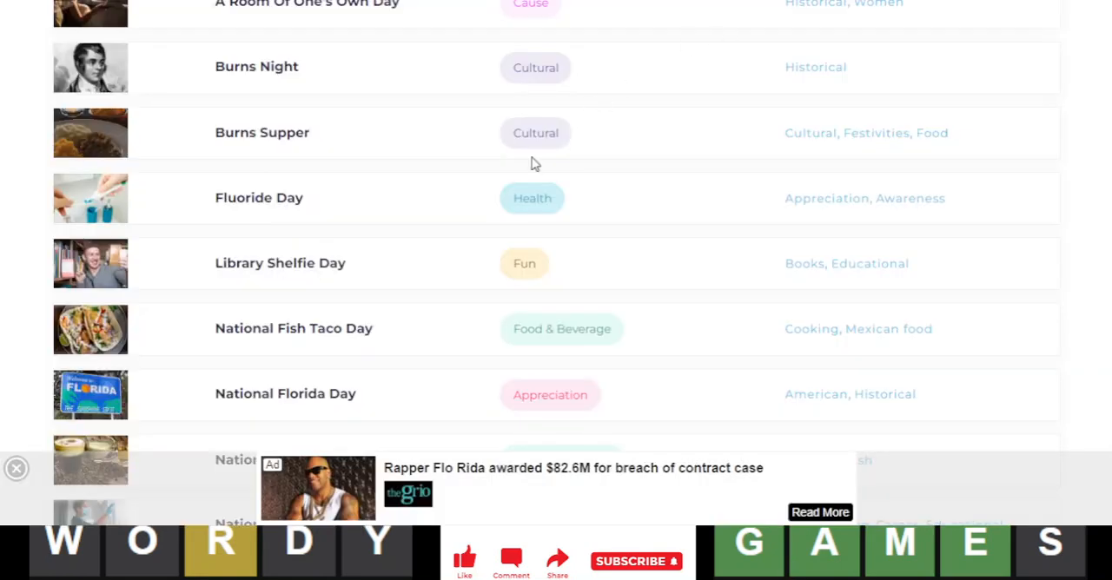
{"action": "scroll", "scroll_direction": "up", "scroll_amount": 3}
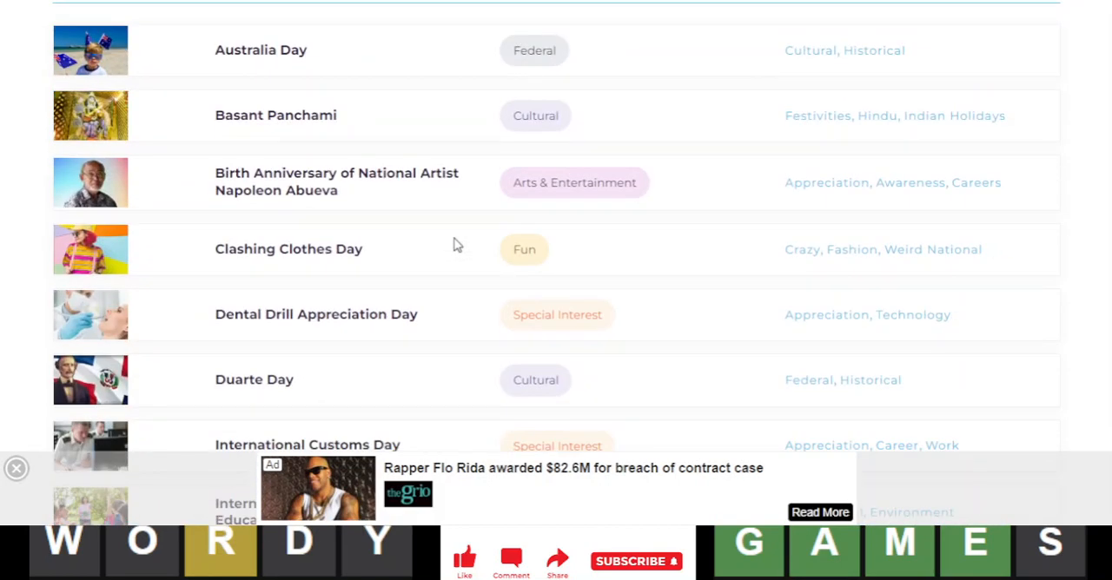
{"action": "mouse_move", "coordinate": [416, 203]}
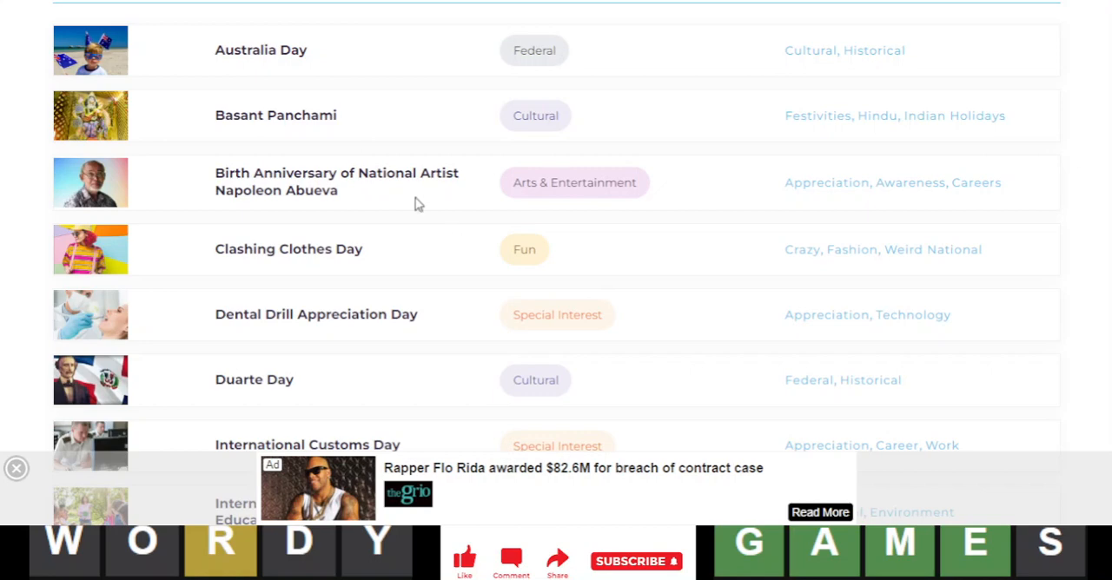
{"action": "mouse_move", "coordinate": [424, 121]}
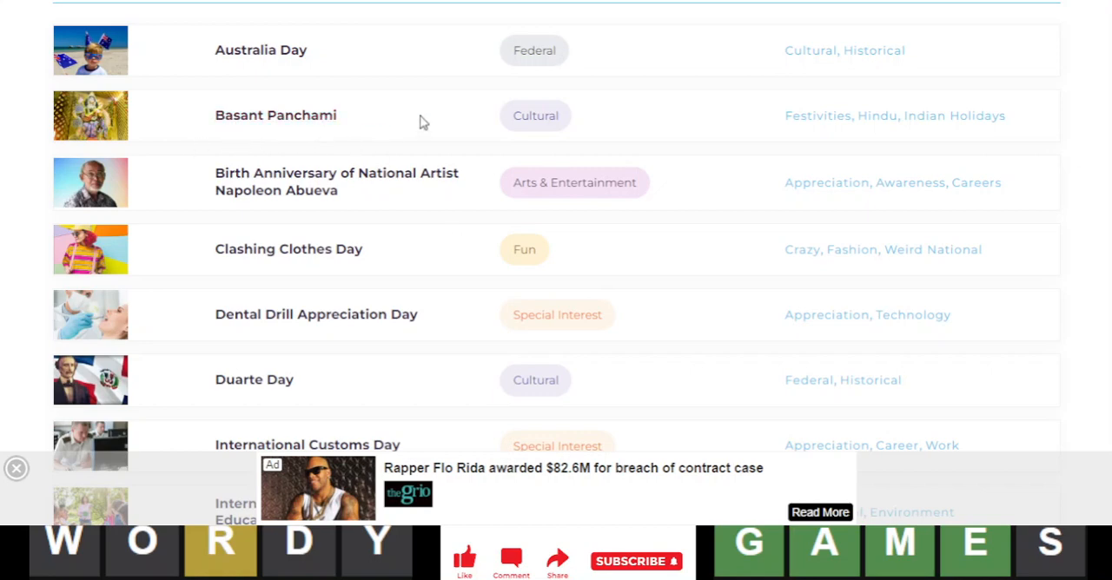
{"action": "mouse_move", "coordinate": [101, 108]}
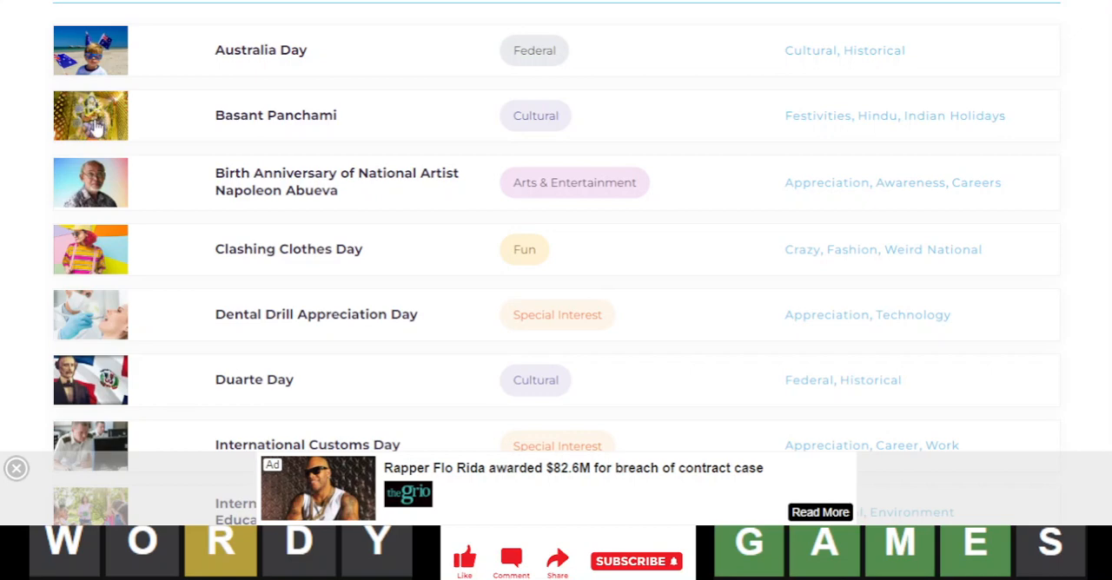
{"action": "mouse_move", "coordinate": [258, 330]}
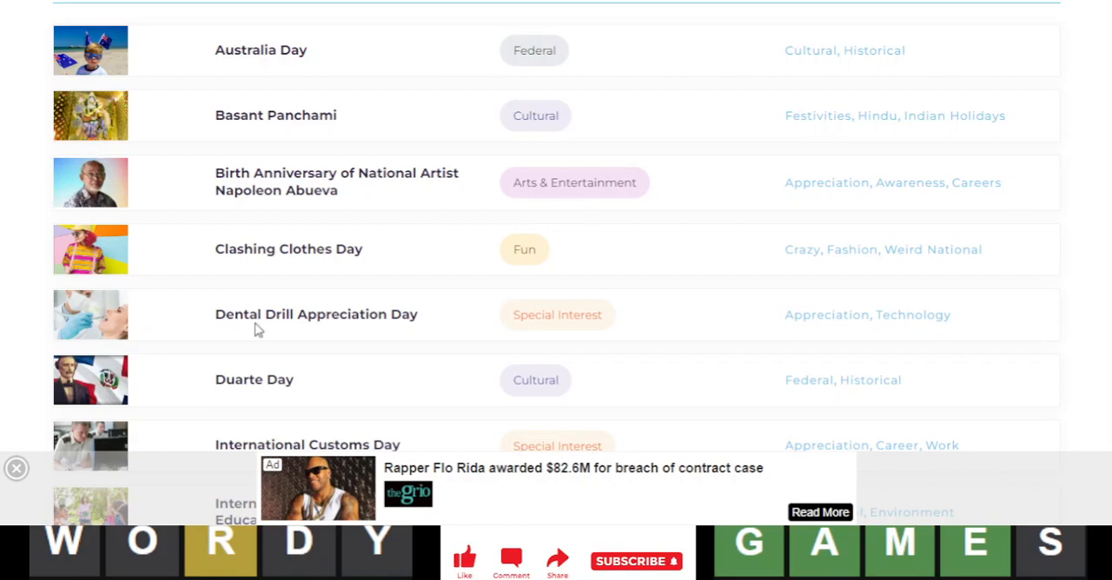
Finish entering BURNS, MEDIA and MAIZE on the board and submit the final guess MAIZE
{"action": "scroll", "scroll_direction": "down", "scroll_amount": 3}
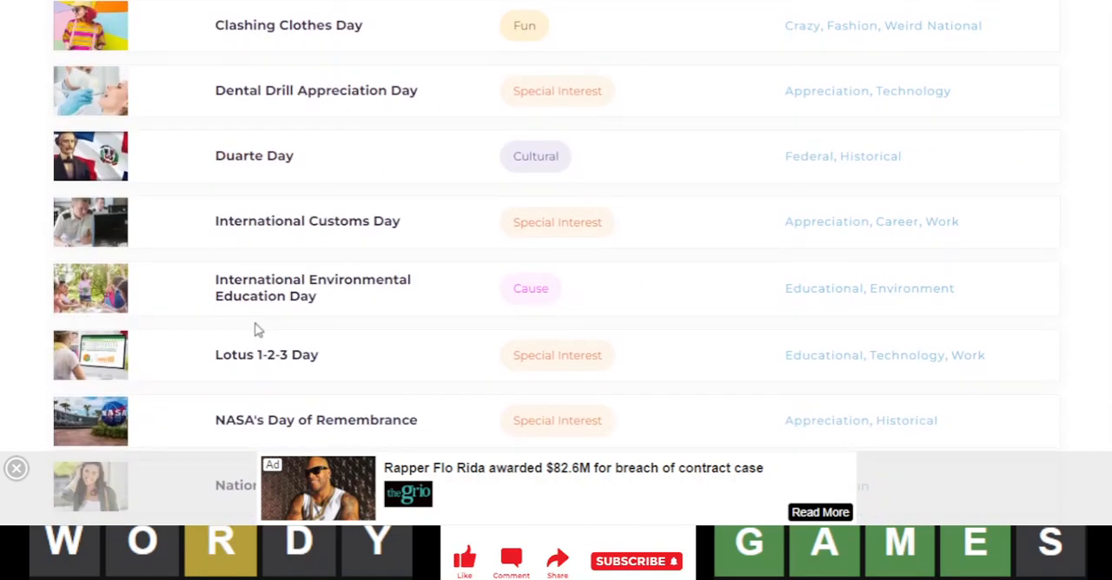
{"action": "scroll", "scroll_direction": "down", "scroll_amount": 3}
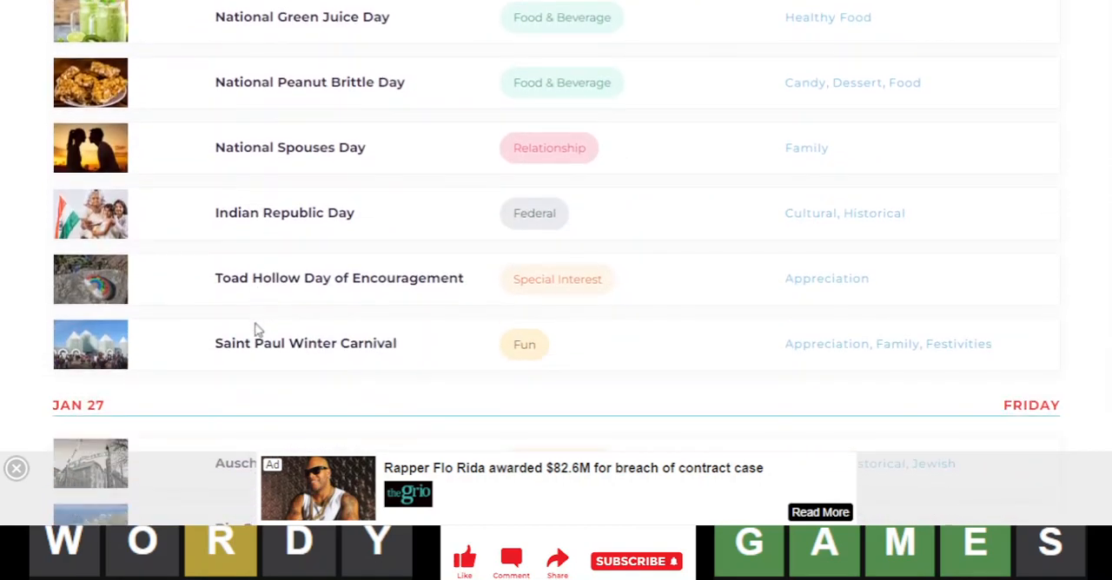
{"action": "scroll", "scroll_direction": "down", "scroll_amount": 3}
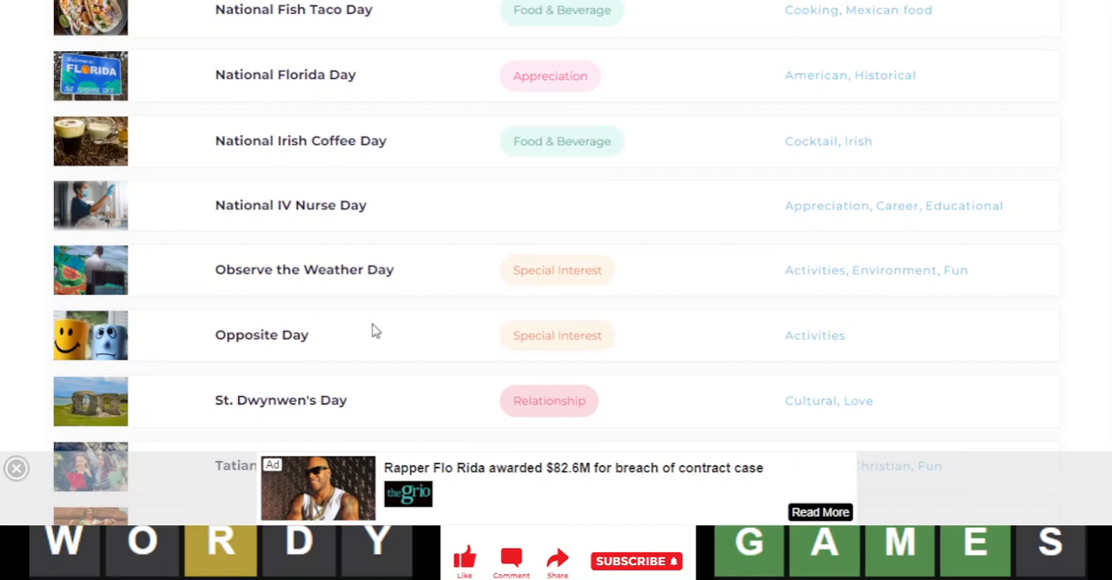
{"action": "scroll", "scroll_direction": "up", "scroll_amount": 3}
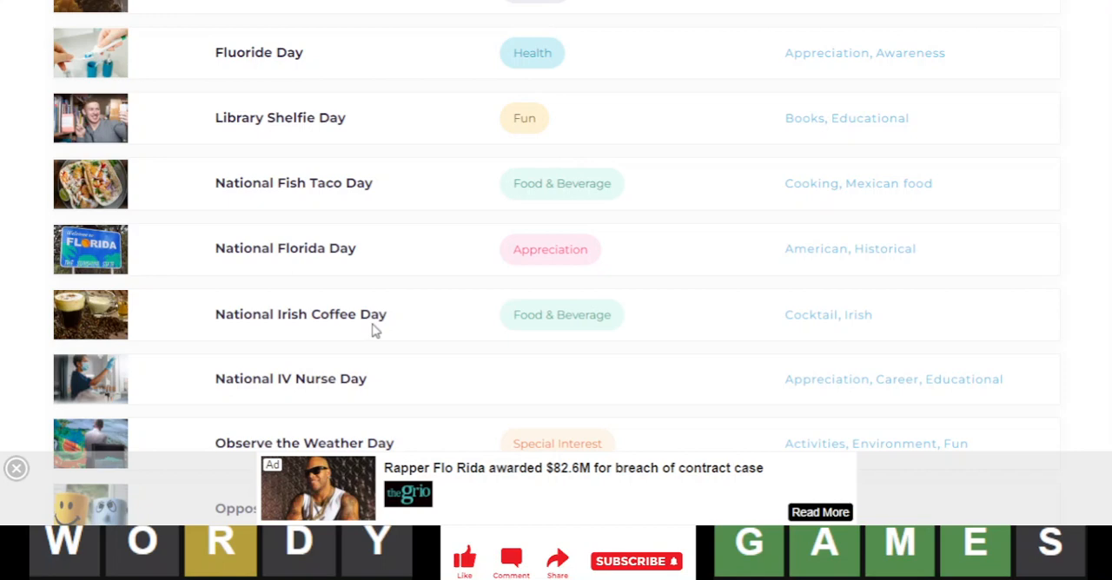
{"action": "mouse_move", "coordinate": [403, 303]}
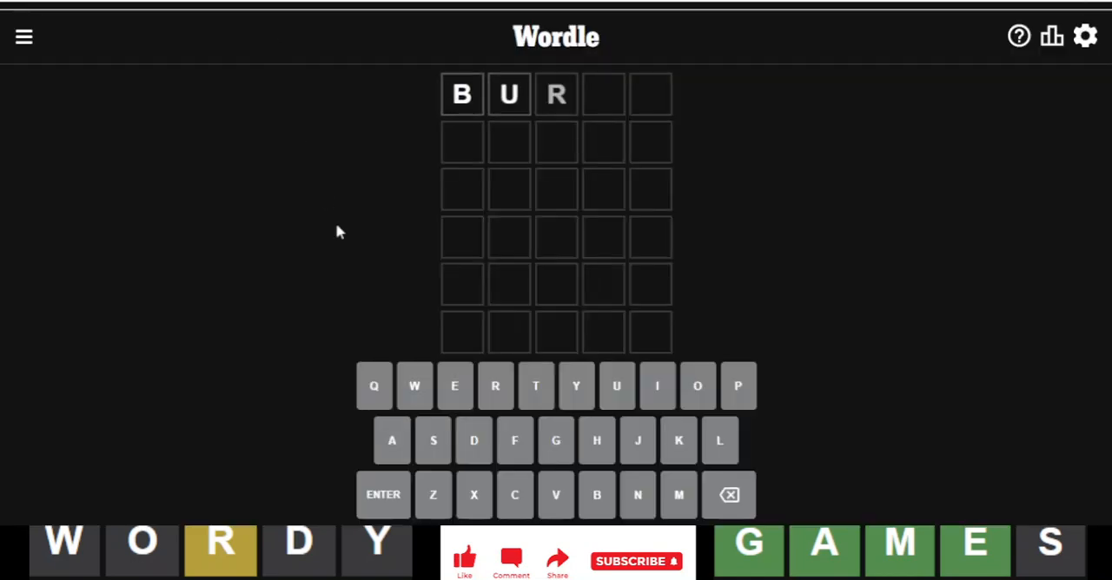
{"action": "type", "text": "NS"}
{"action": "left_click", "coordinate": [556, 189]}
{"action": "type", "text": "MAIZE"}
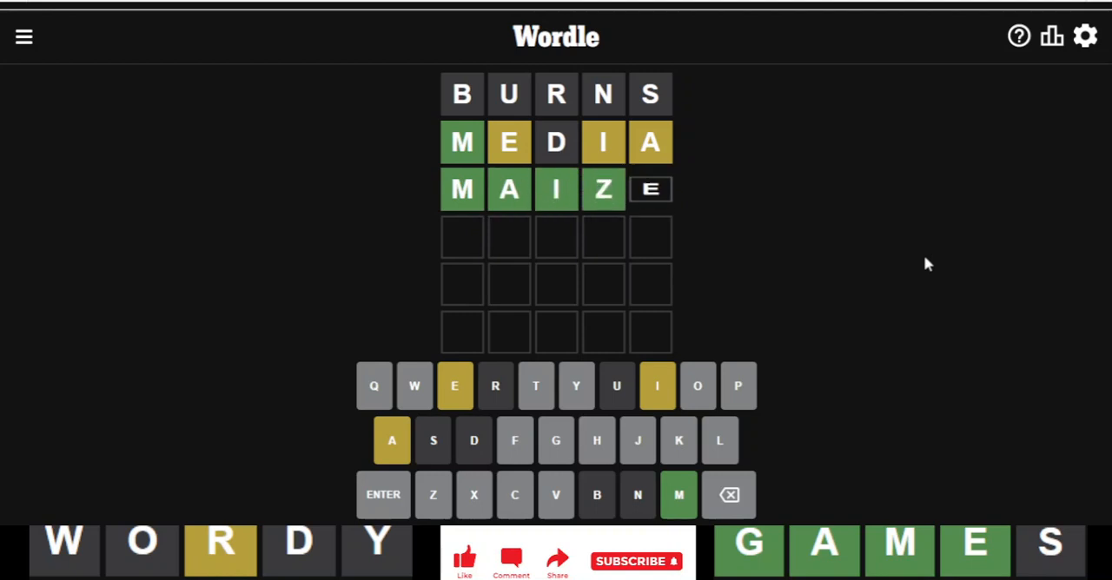
{"action": "key", "text": "Return"}
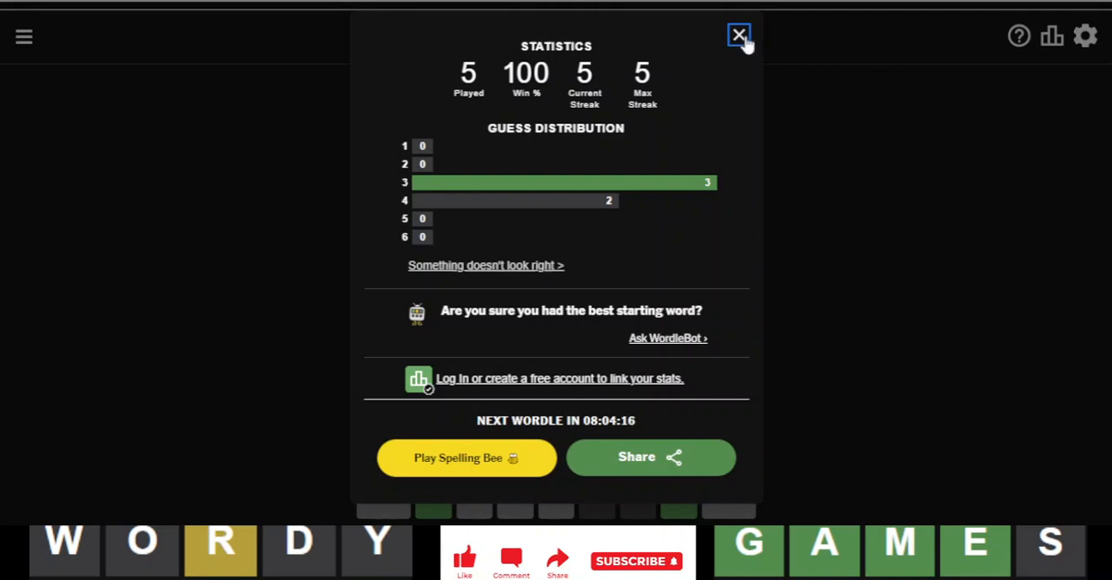
Close the post-win Statistics summary showing 5 played and 100% wins
{"action": "left_click", "coordinate": [738, 35]}
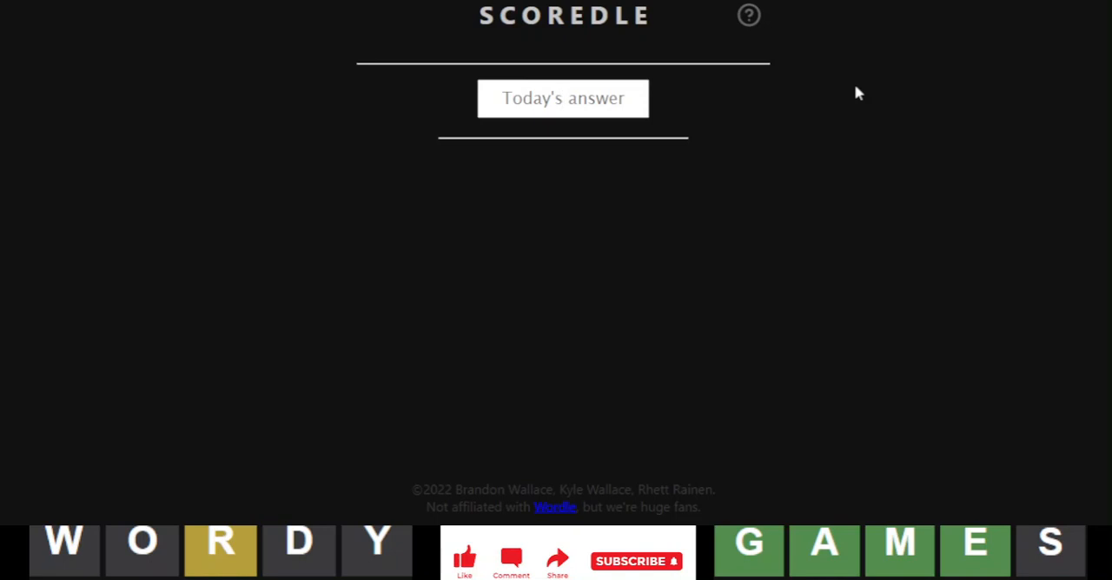
Enter MAIZE as today's answer and BURNS, MEDIA, MAIZE as the three guesses for analysis
{"action": "left_click", "coordinate": [563, 98]}
{"action": "type", "text": "B"}
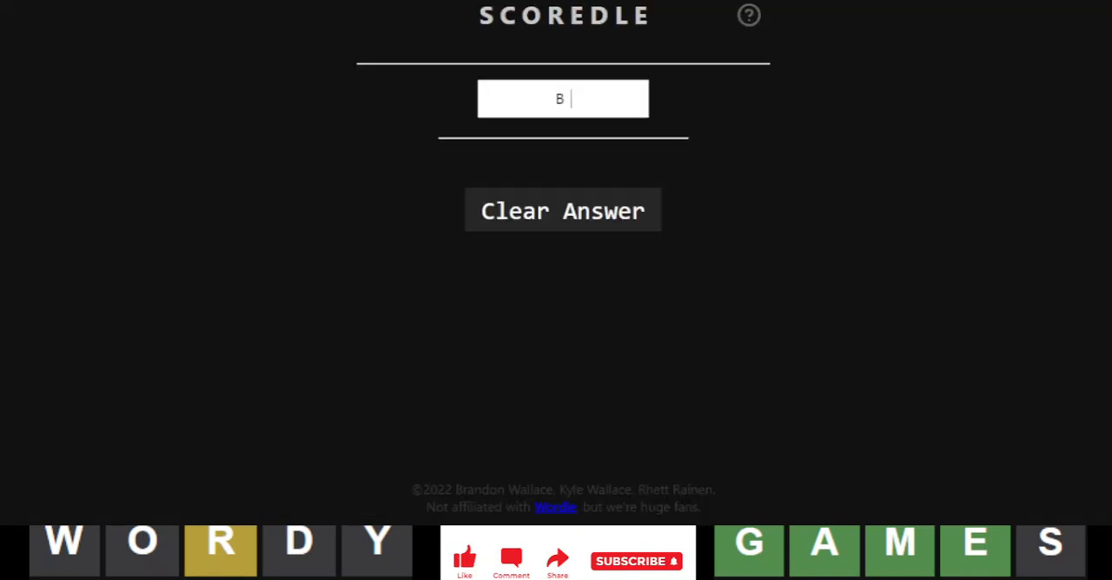
{"action": "left_click", "coordinate": [563, 211]}
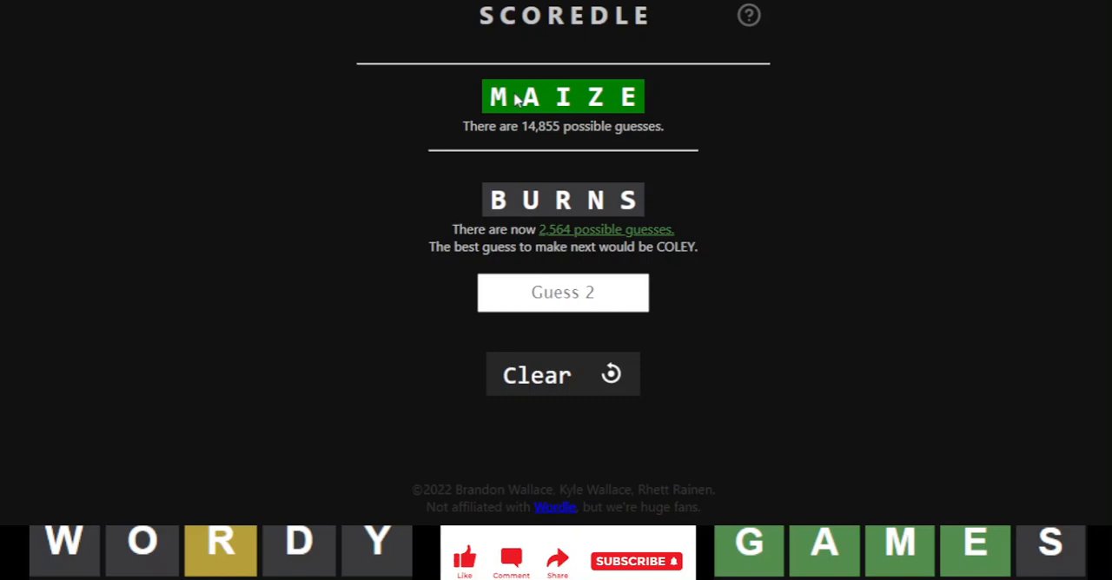
{"action": "mouse_move", "coordinate": [747, 285]}
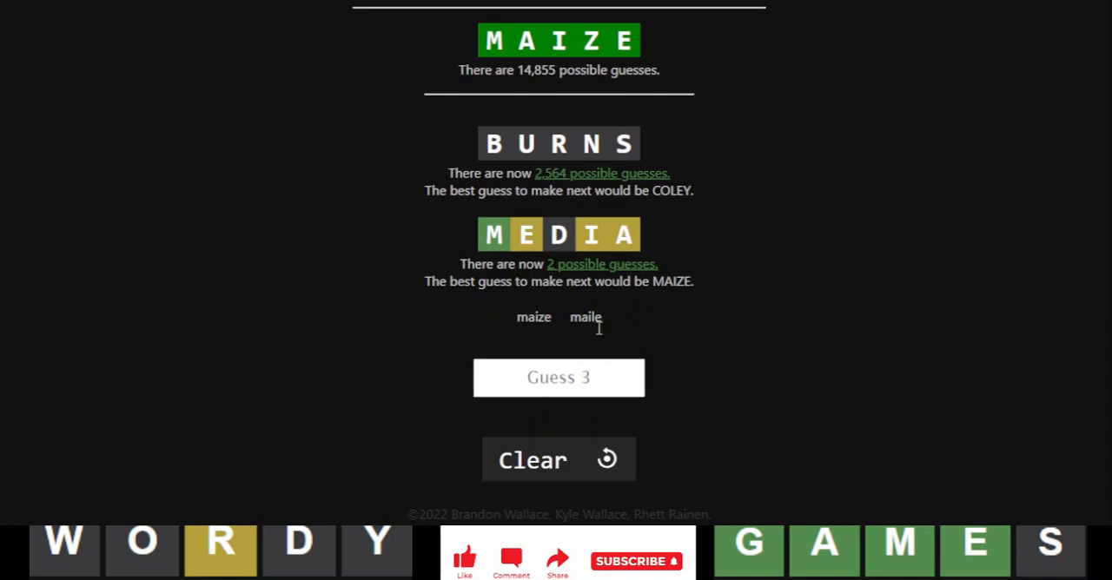
{"action": "left_click", "coordinate": [559, 377]}
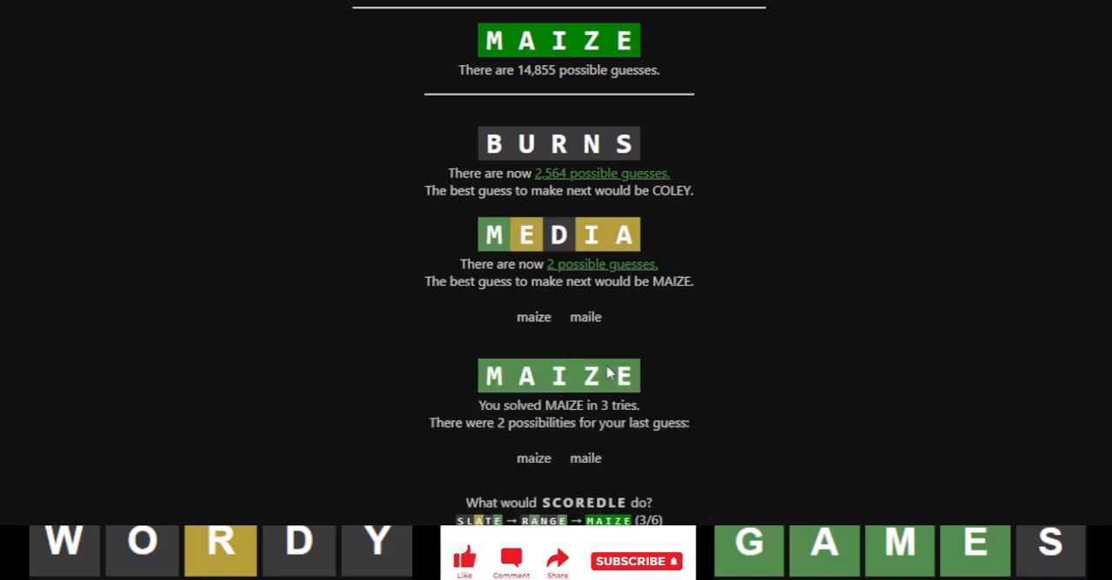
{"action": "scroll", "scroll_direction": "down", "scroll_amount": 3}
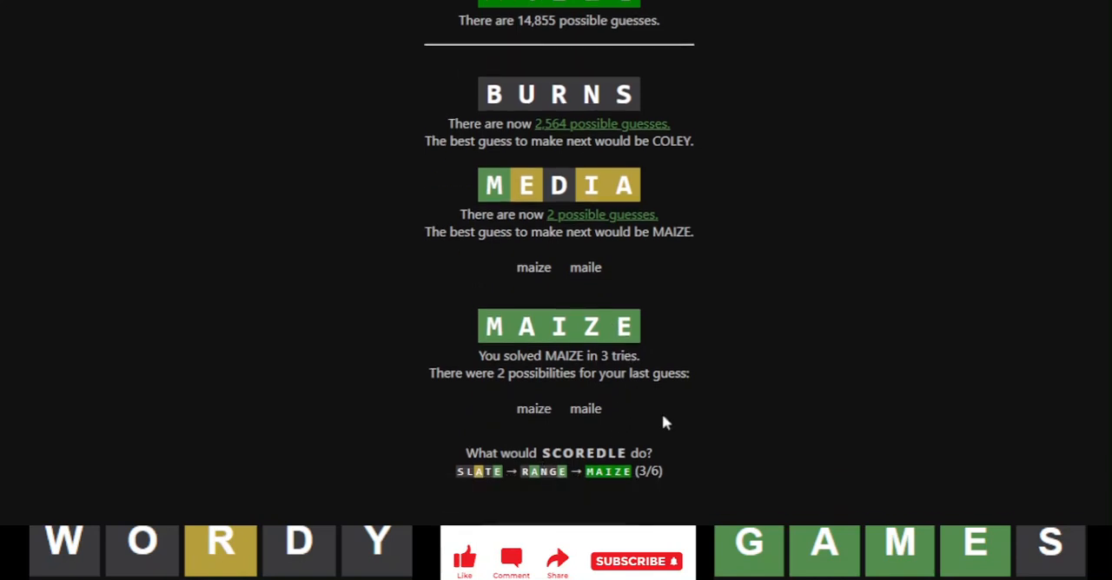
{"action": "mouse_move", "coordinate": [791, 267]}
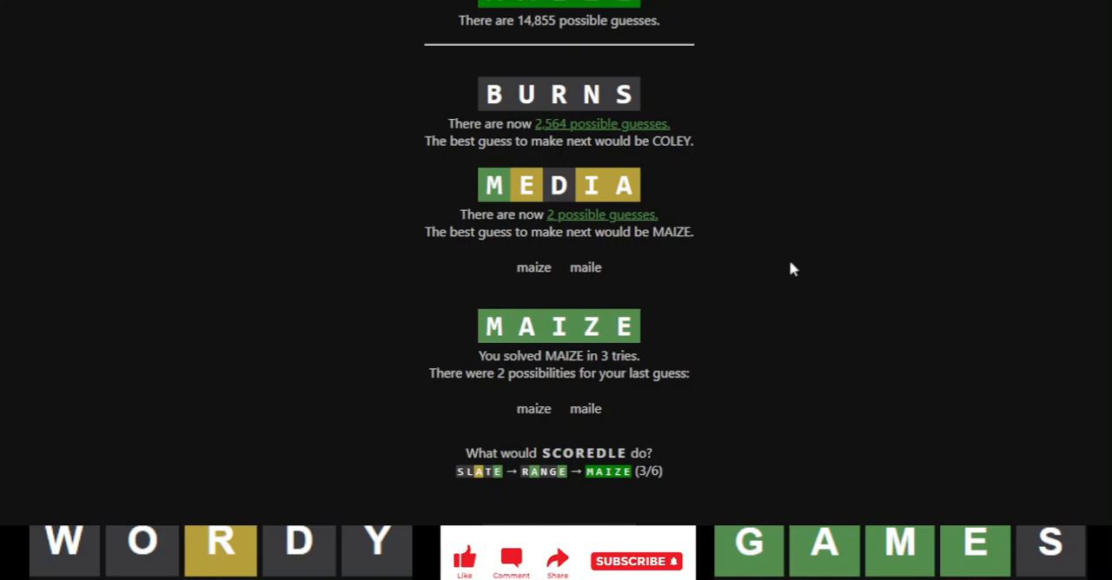
{"action": "scroll", "scroll_direction": "up", "scroll_amount": 3}
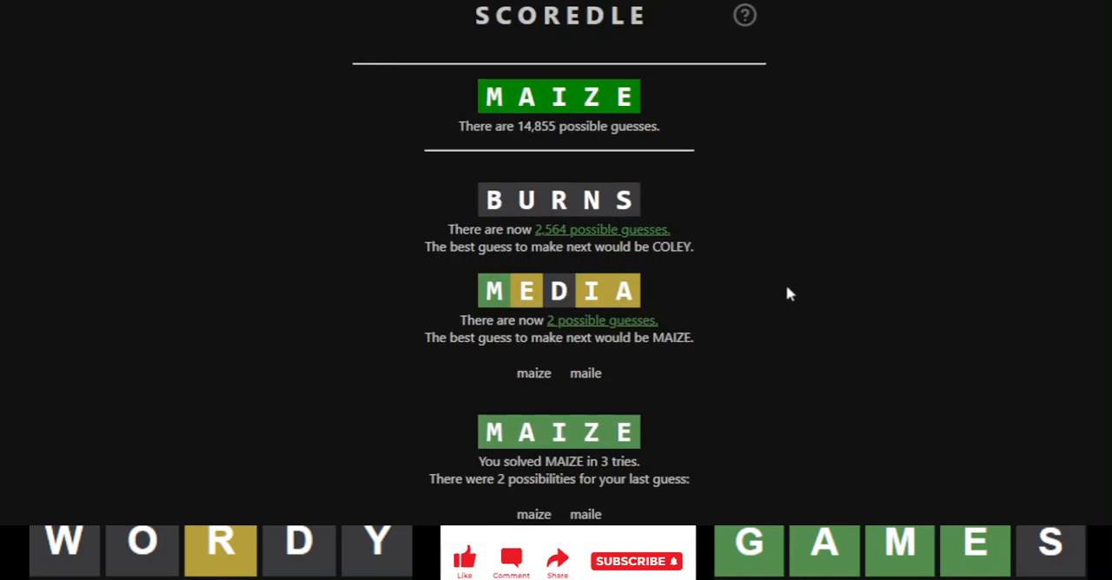